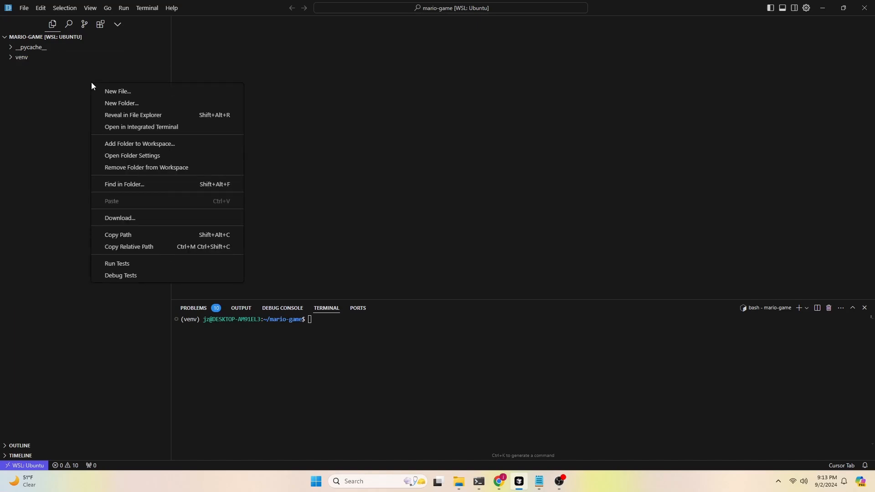
# Create instructions.txt and write the Mario platformer requirement with a 3000-pixel level width
pyautogui.click(117, 91)
pyautogui.write('instructions.txt')
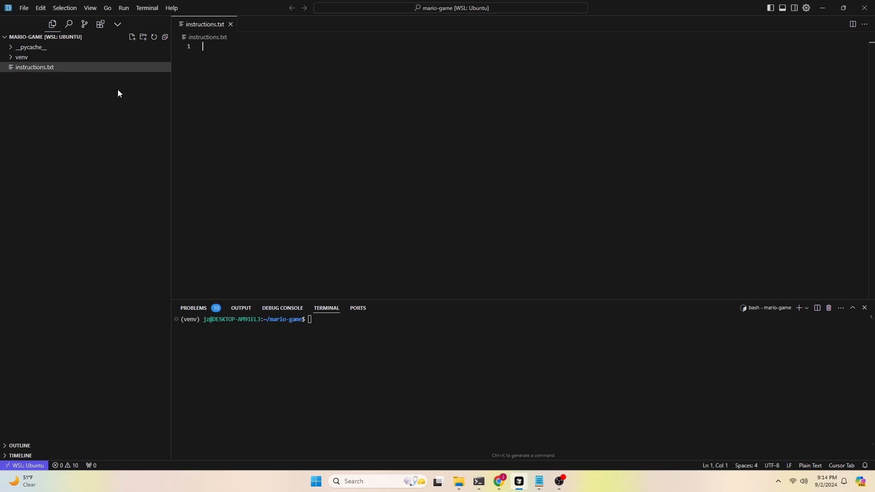
pyautogui.write('write a super')
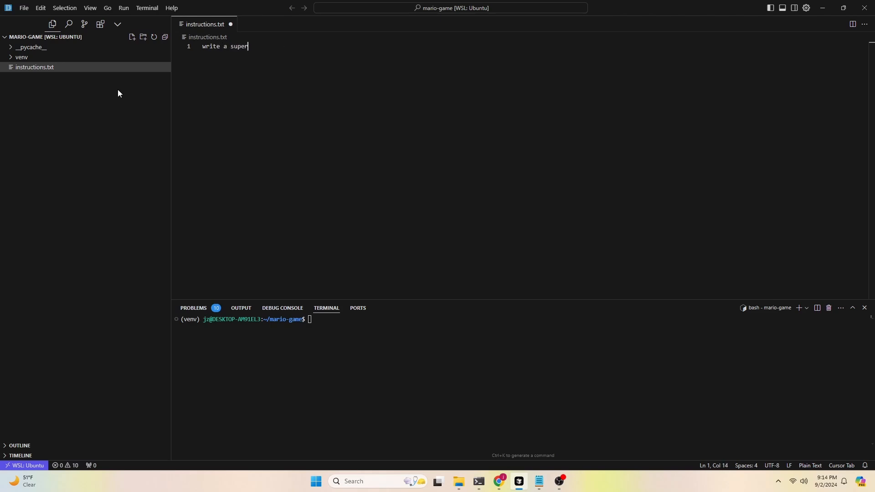
pyautogui.write('mario game using python and pygame')
pyautogui.write('the game should be a platformer with a level that is 3000 pixels wide and the player should be able to move left and right and jump')
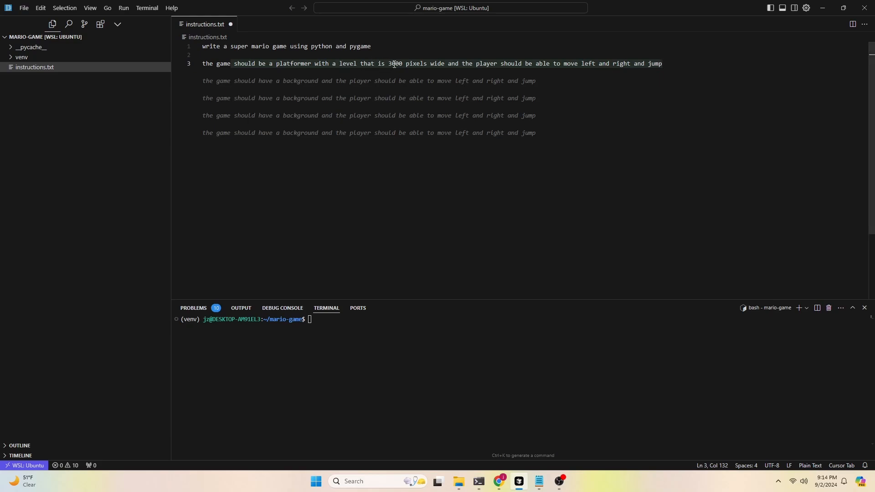
pyautogui.moveTo(388, 63); pyautogui.dragTo(430, 63)
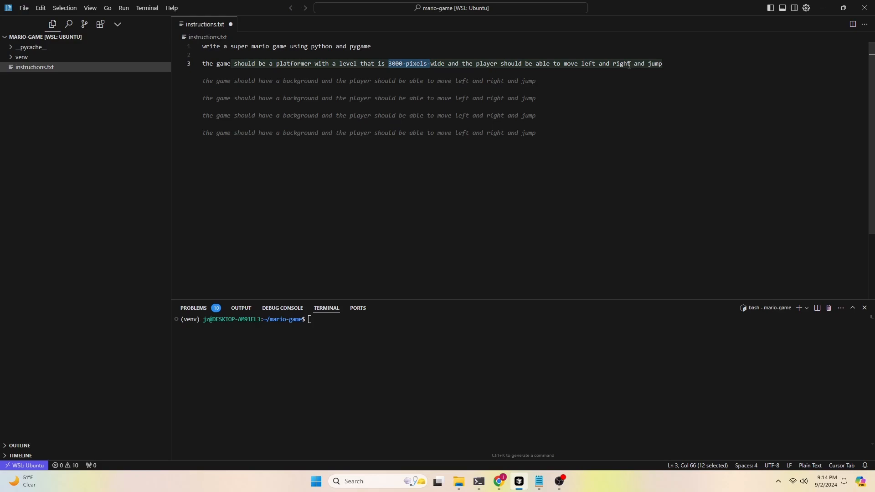
pyautogui.click(683, 64)
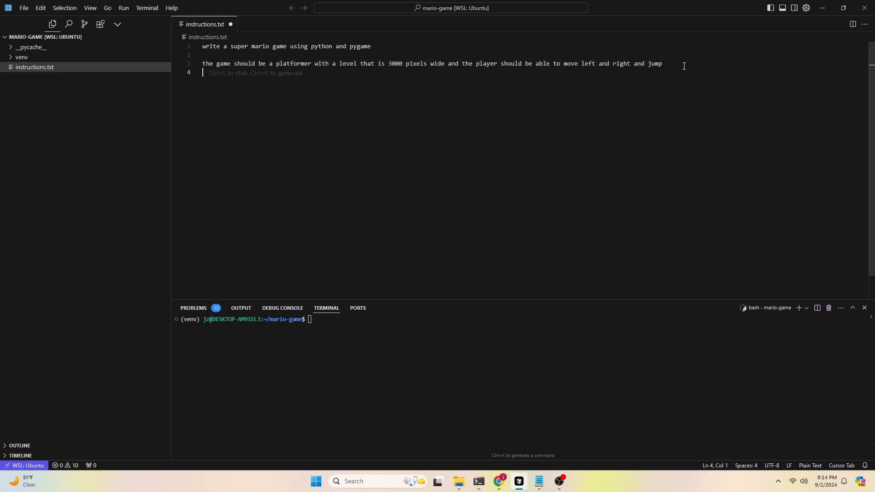
# Add requirements for a scrolling sky, left/right movement and jumping, and many platforms
pyautogui.write('the game should have en')
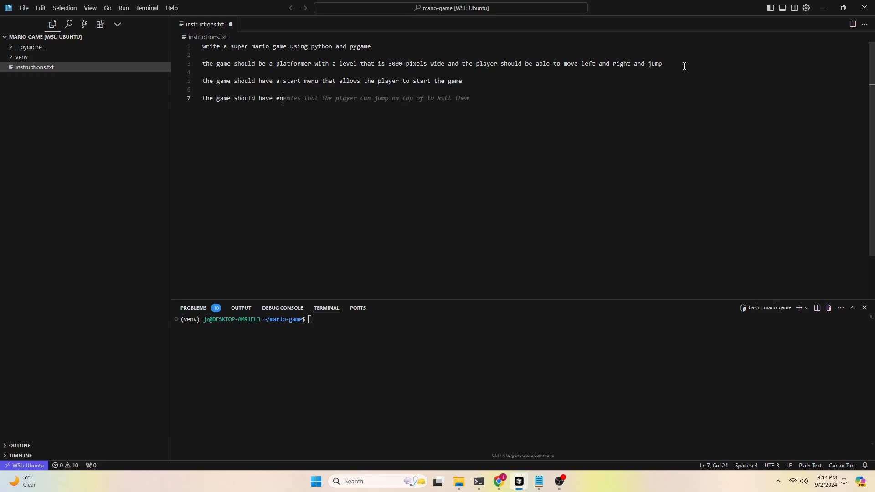
pyautogui.write('the game s')
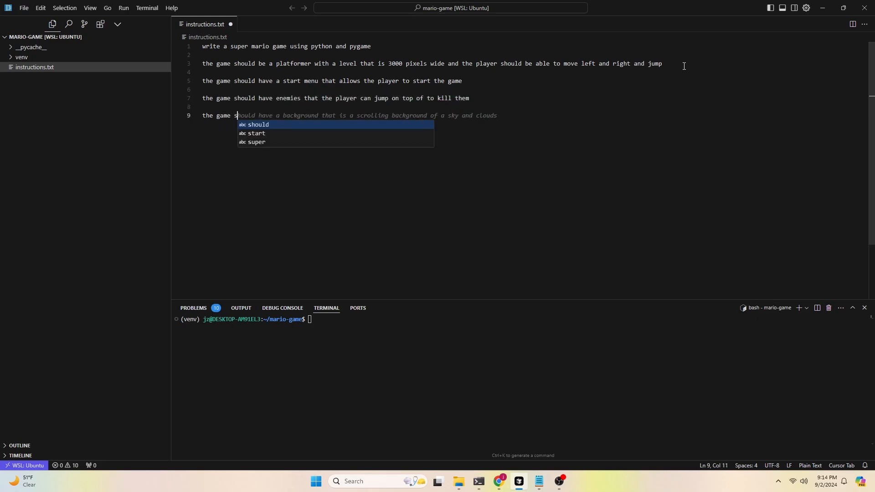
pyautogui.press('Enter')
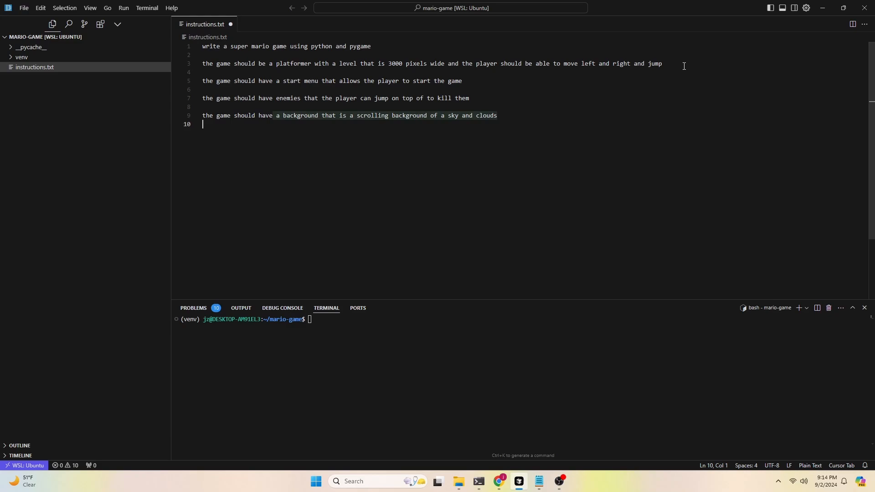
pyautogui.write('mario should be able to move left and right and jump')
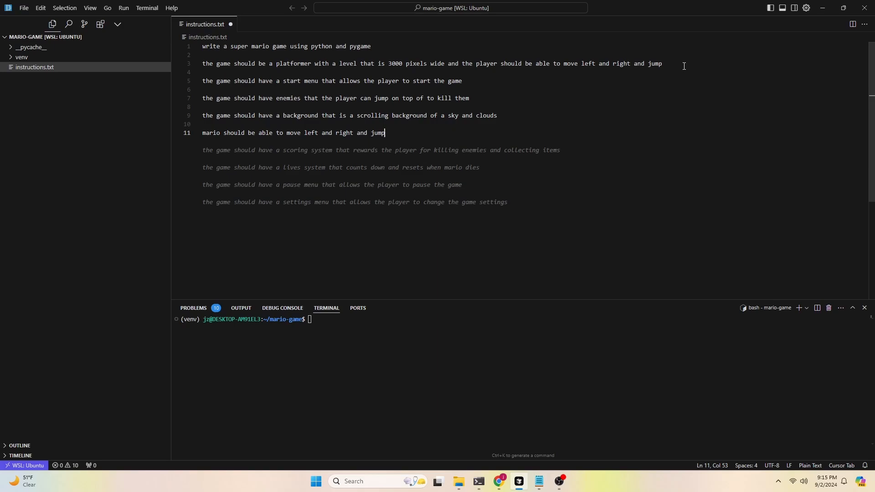
pyautogui.press('enter')
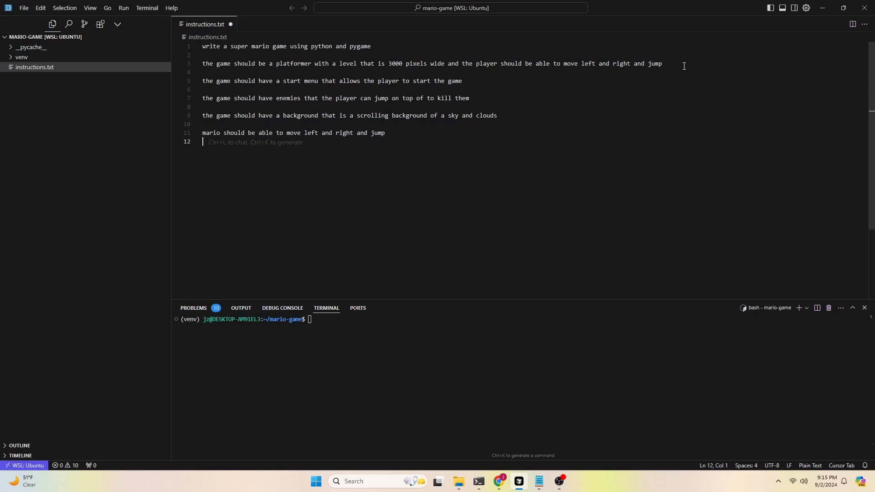
pyautogui.write('there should be ma')
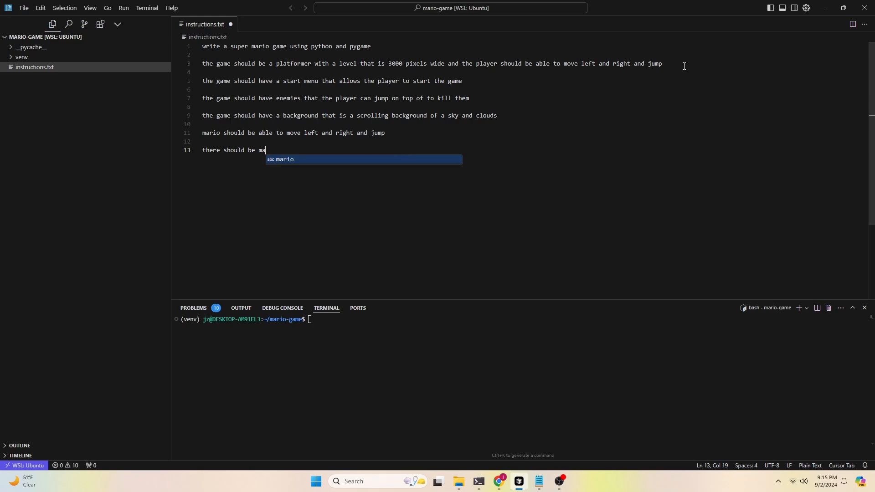
pyautogui.write('ny platforms throughout')
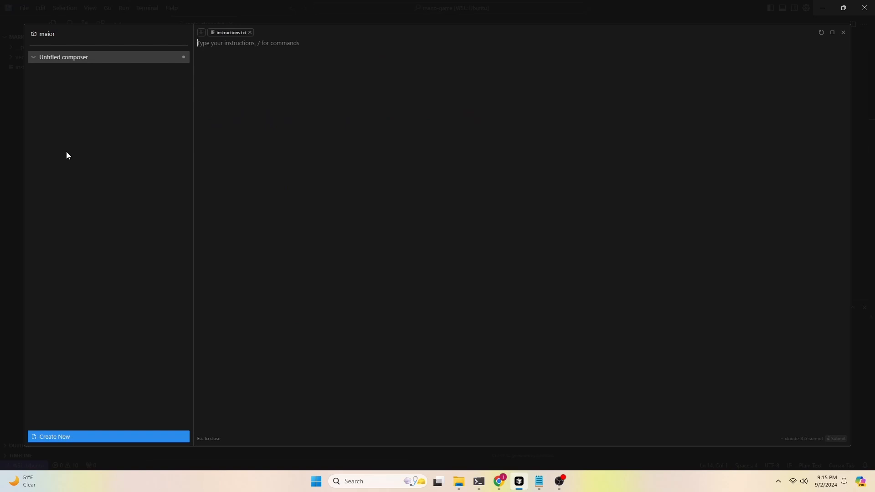
pyautogui.moveTo(243, 36)
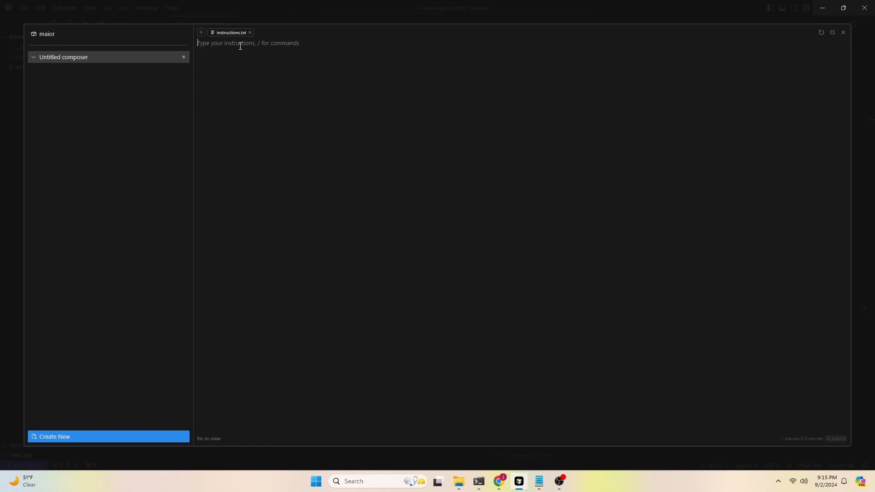
# Ask Composer to create the game based on the instructions file
pyautogui.write('create the g')
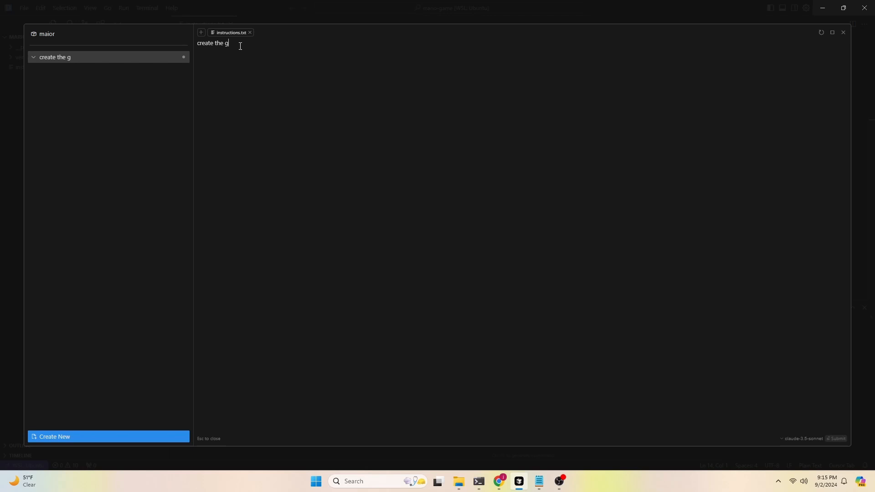
pyautogui.write('ame based on the in')
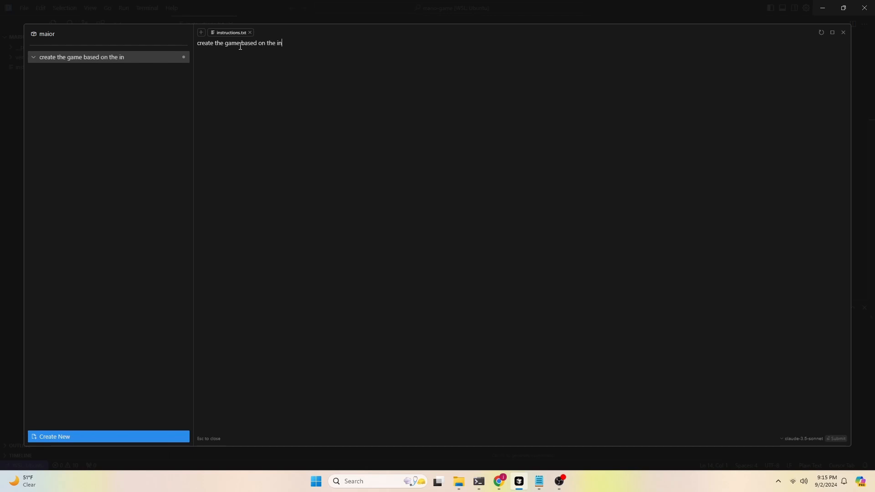
pyautogui.write('structions fil')
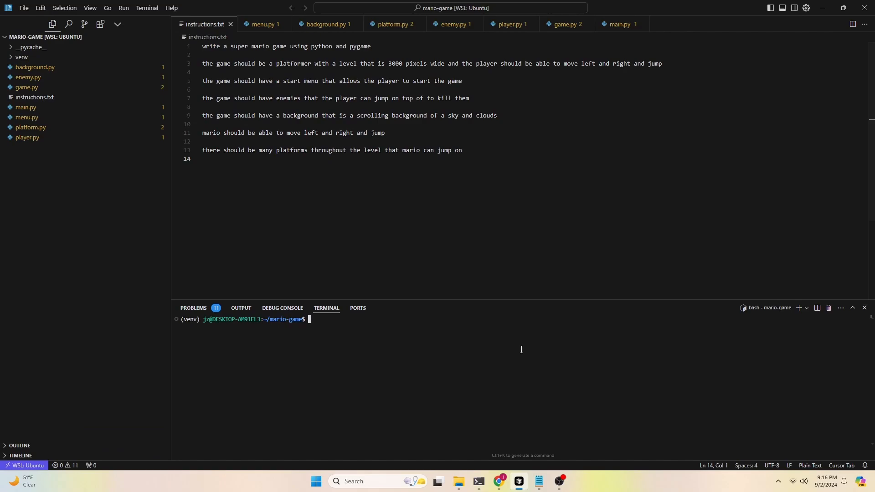
# Run python main.py and ask Composer to fix the AttributeError
pyautogui.write('python main.py')
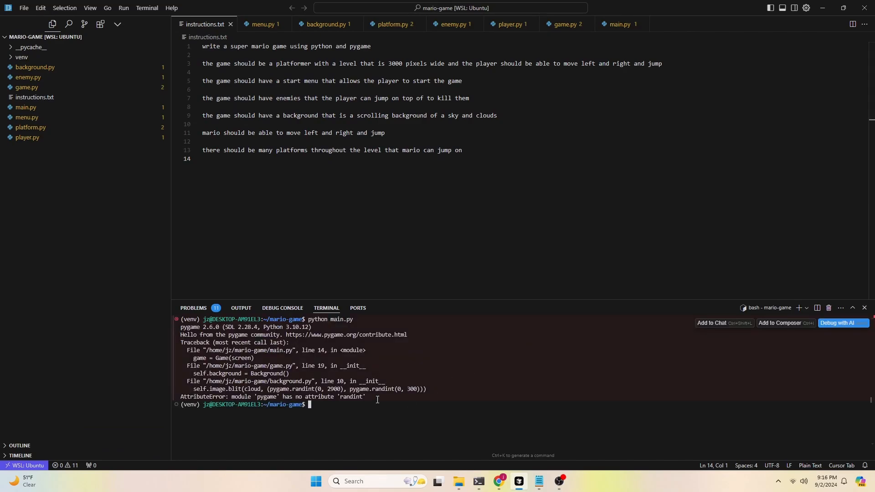
pyautogui.moveTo(180, 342); pyautogui.dragTo(366, 396)
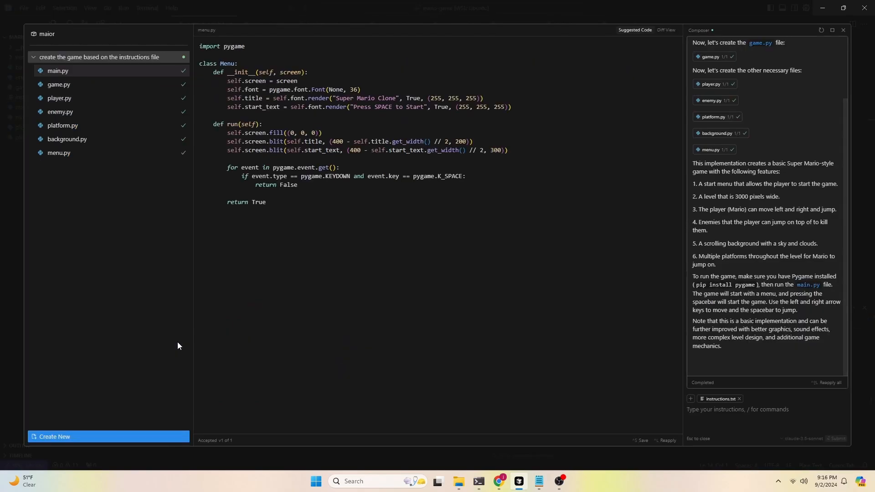
pyautogui.write('help fix this b')
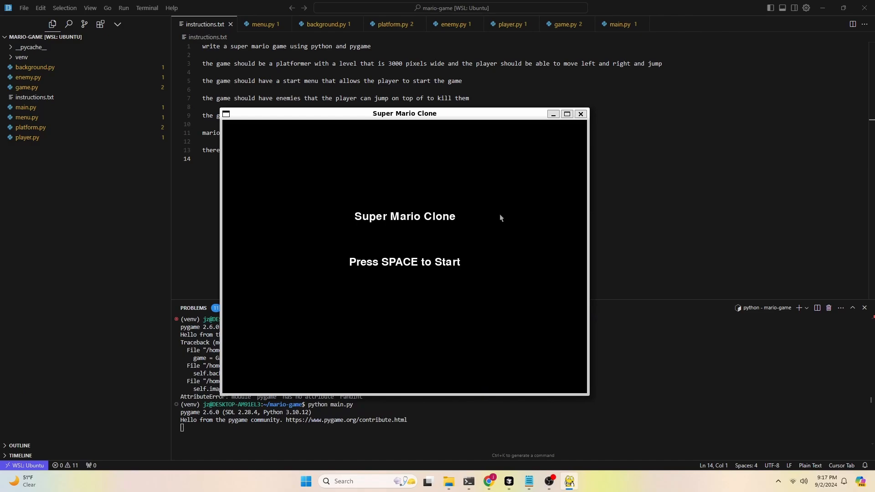
# Start the game from the menu and accept all enemy movement code changes
pyautogui.press('space')
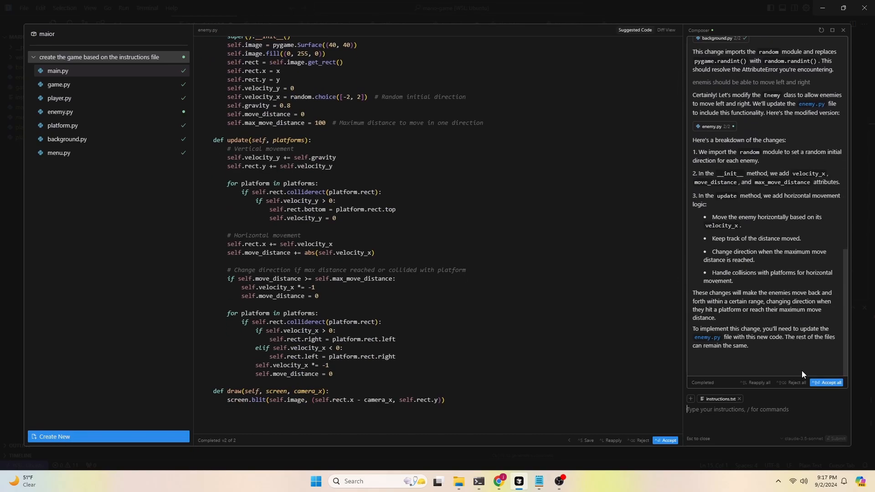
pyautogui.click(827, 382)
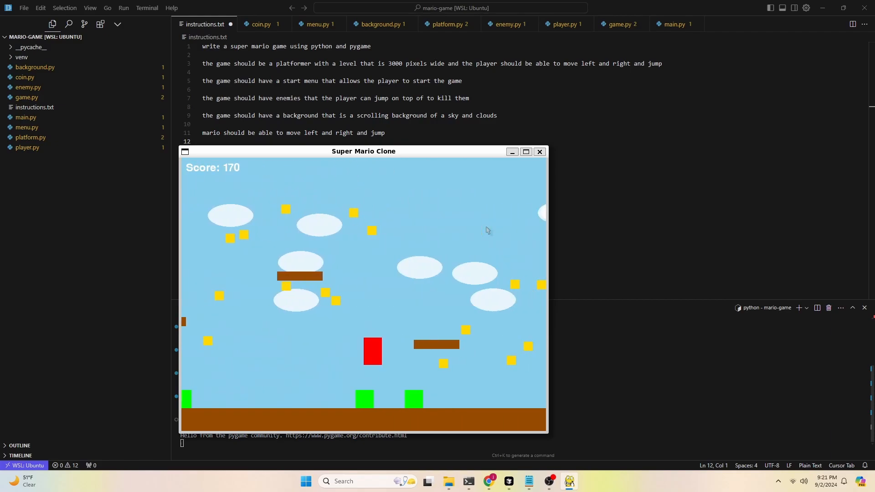
# Ask Composer to limit the number of coins and show a 'game over' screen when Mario dies
pyautogui.write('too many coins on the map now, limit the nu')
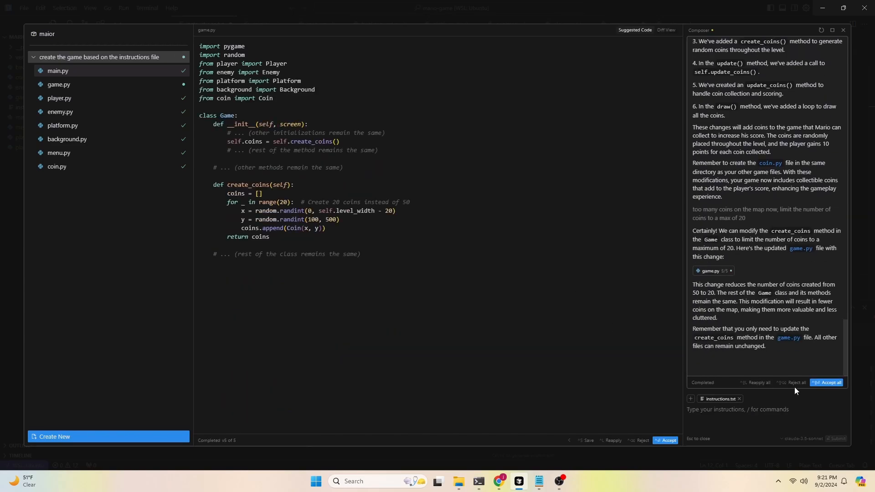
pyautogui.write("there should be an end screen if mario gets killed. display 'game over")
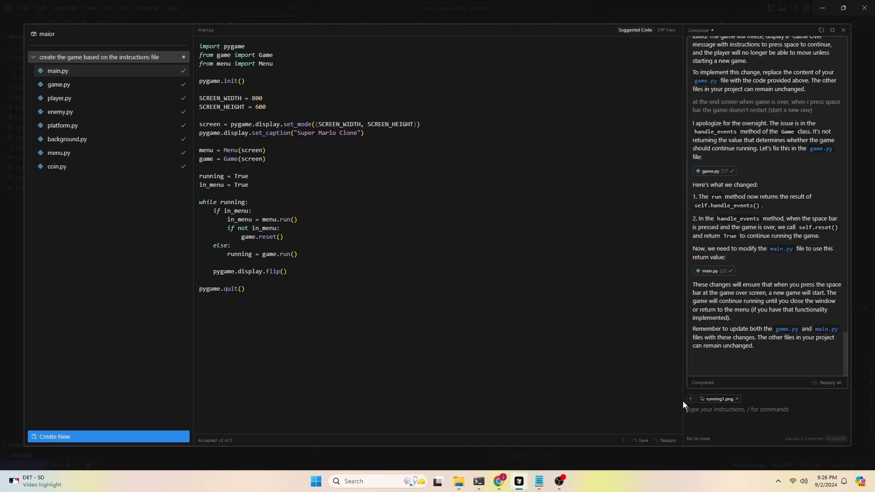
# Tell Composer to animate Mario with running1–3.png from /assets, which already have transparent backgrounds
pyautogui.write('inside /assets folder there are three images')
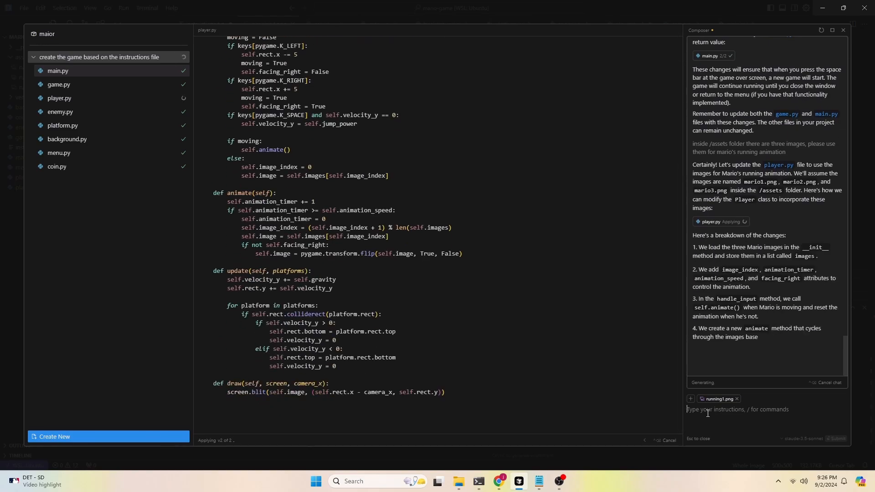
pyautogui.write('the 3 image file names are actuall "running1.png", "running2.png')
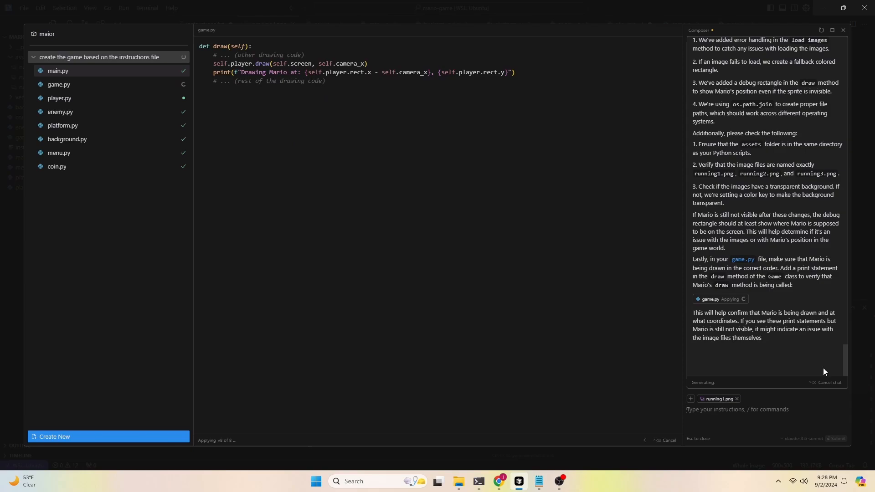
pyautogui.write('the images')
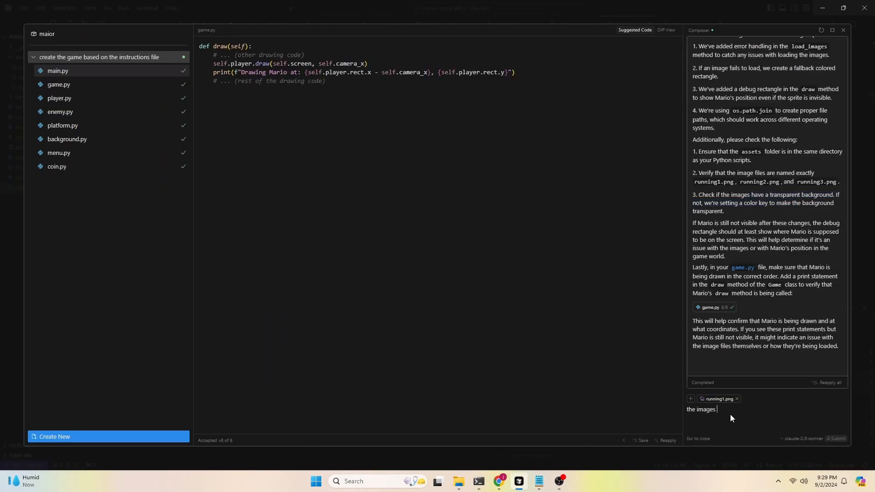
pyautogui.write('the images already have a transparent background')
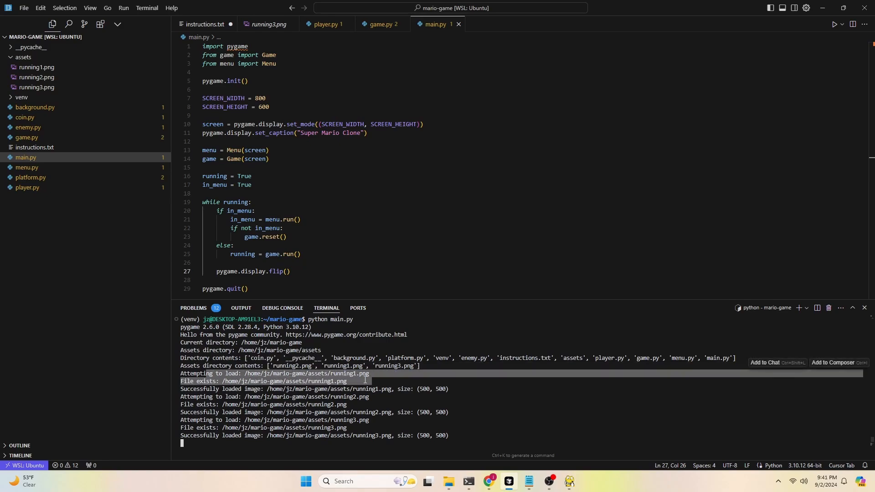
pyautogui.moveTo(301, 373)
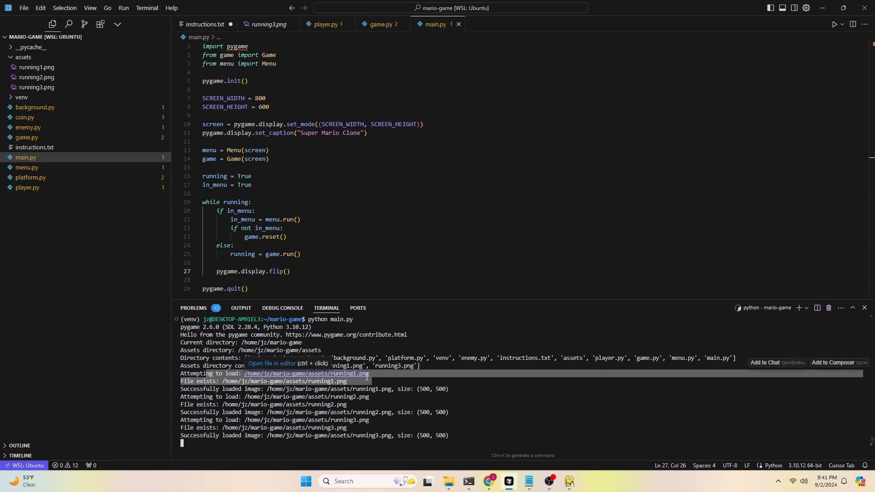
# Tell Composer the image paths look correct, then test the game with the Mario sprite
pyautogui.write('ok so the image files path look correct,')
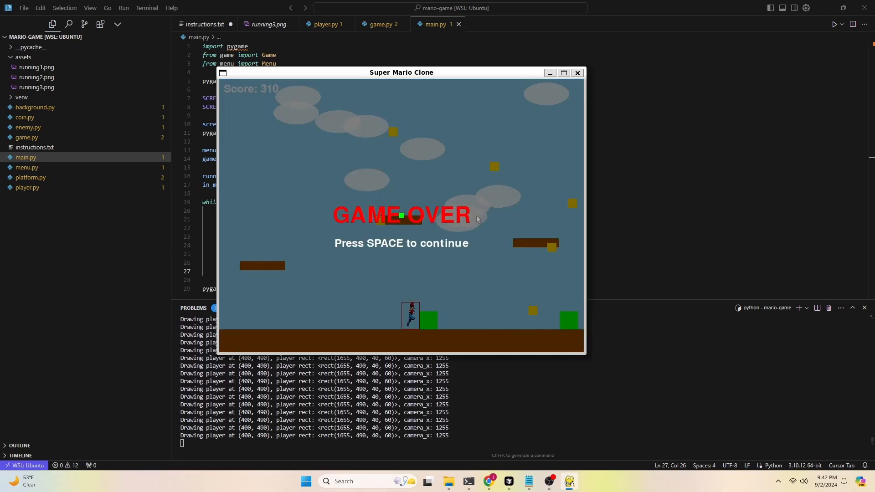
pyautogui.press('space')
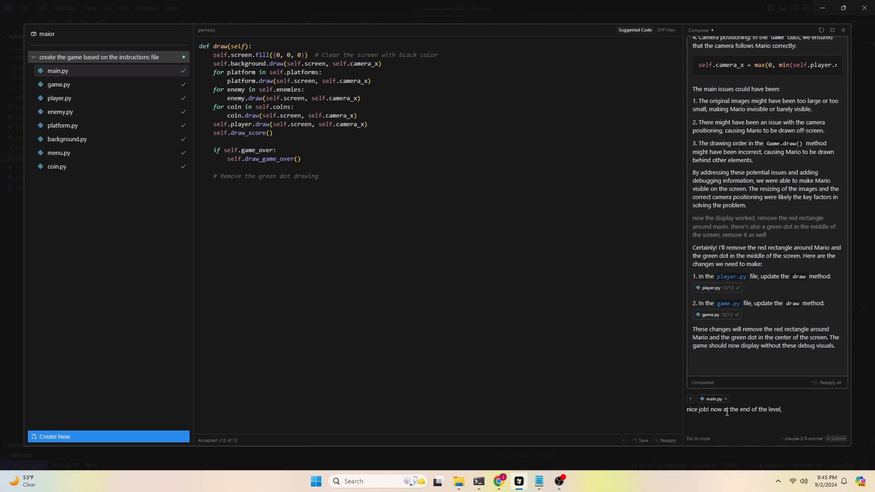
# Request a flag pole with a flag and a castle behind it, and accept all changes
pyautogui.write('draw a flag pole with a flag on the top, behind the flag pole the')
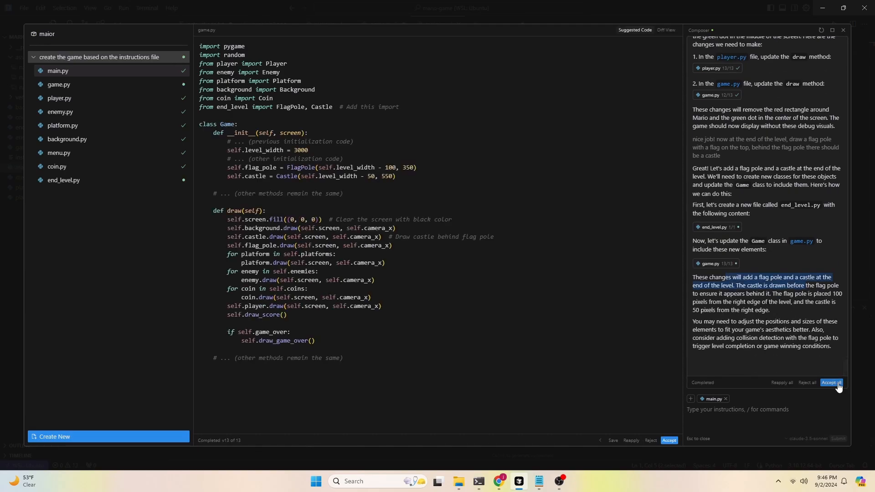
pyautogui.click(830, 384)
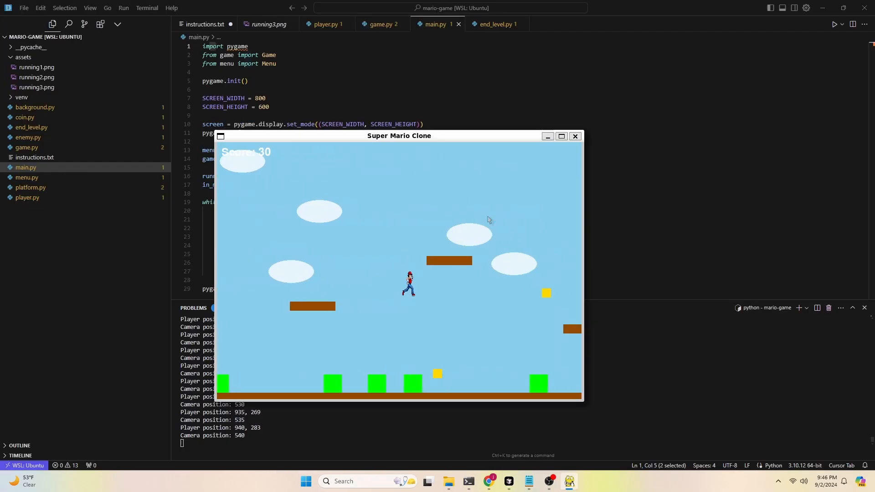